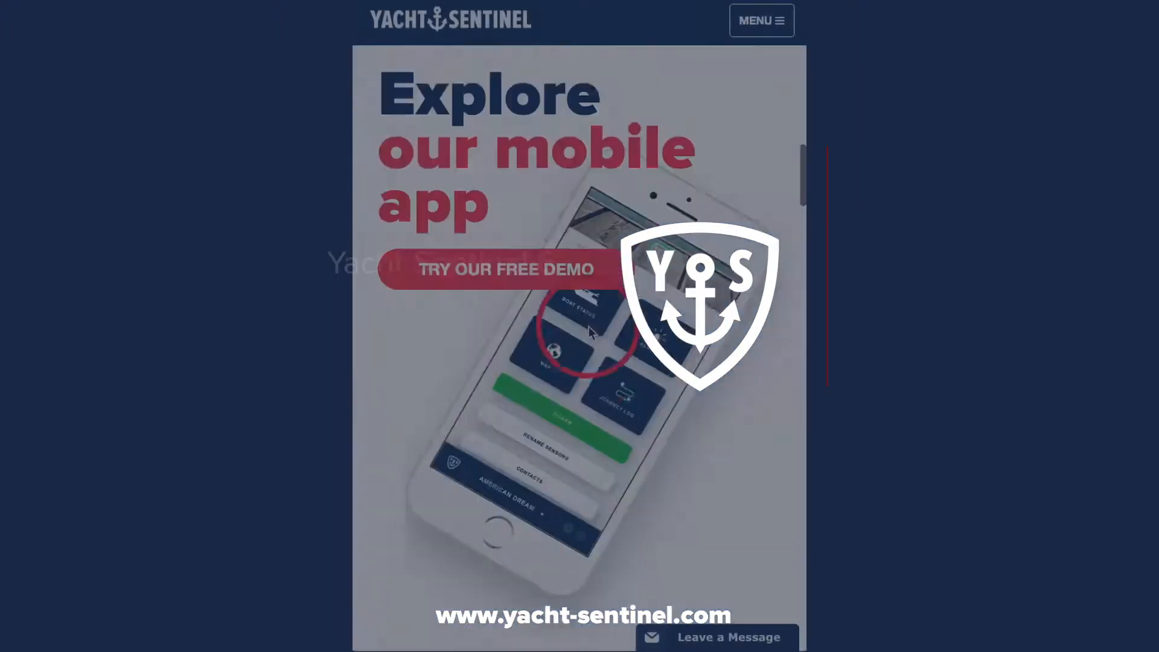
Scroll the home page to Applications and go to the YS6 app demo's login page
scroll(down, 3)
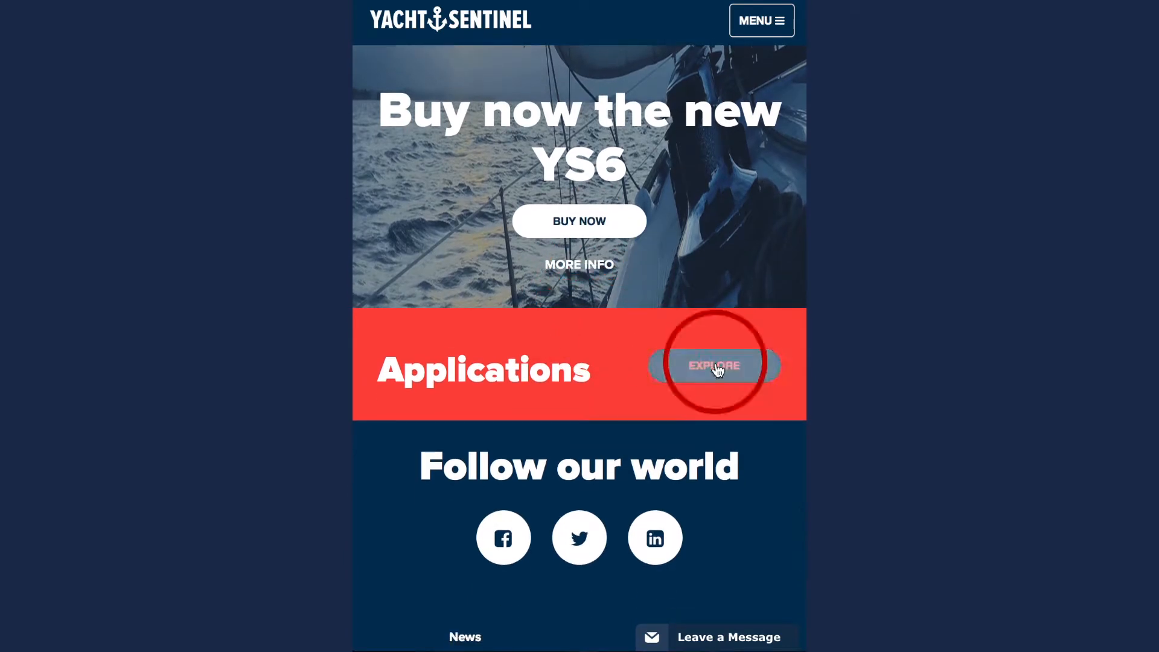
click(713, 366)
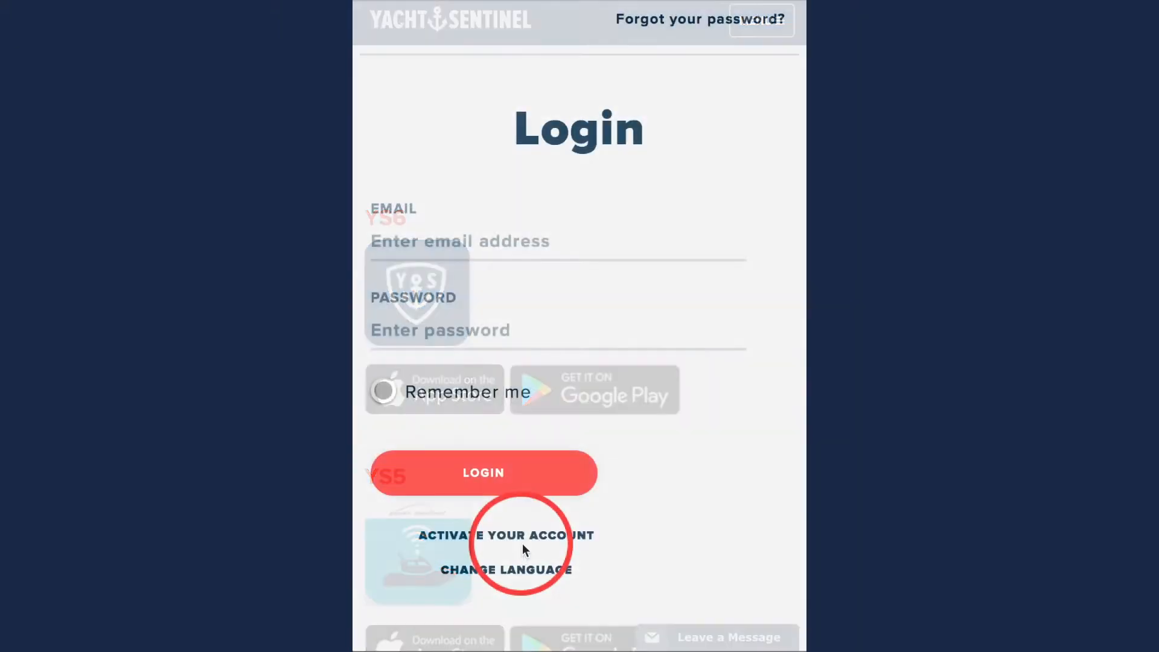
click(505, 536)
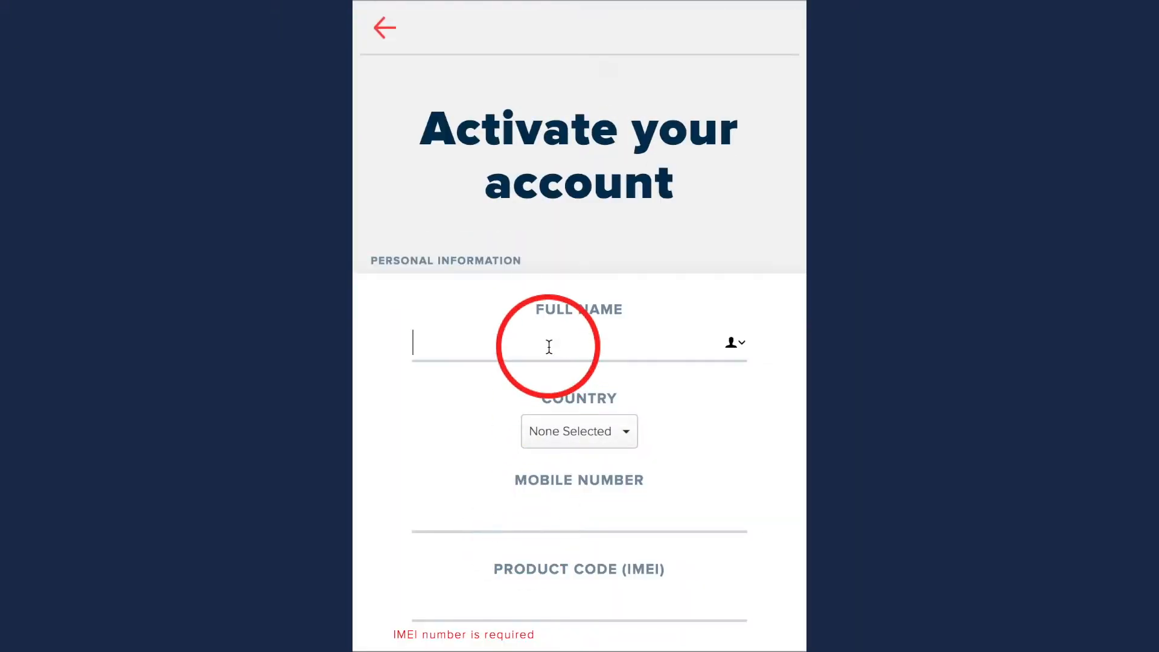
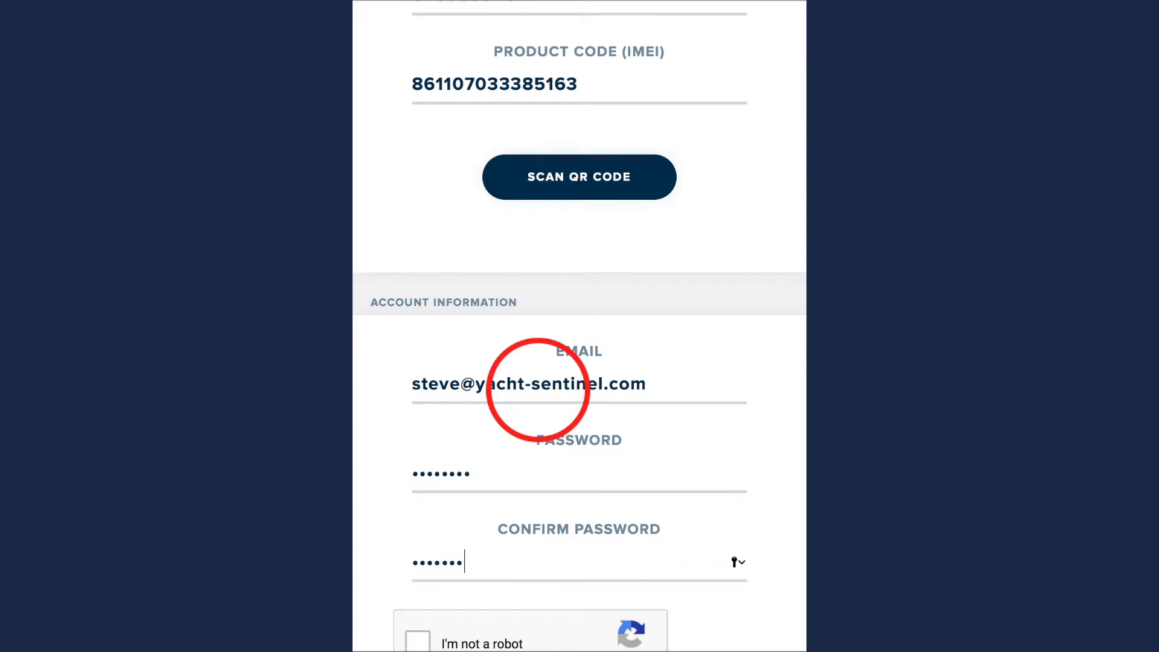
Tick the reCAPTCHA robot check and agree to the terms and conditions
scroll(down, 3)
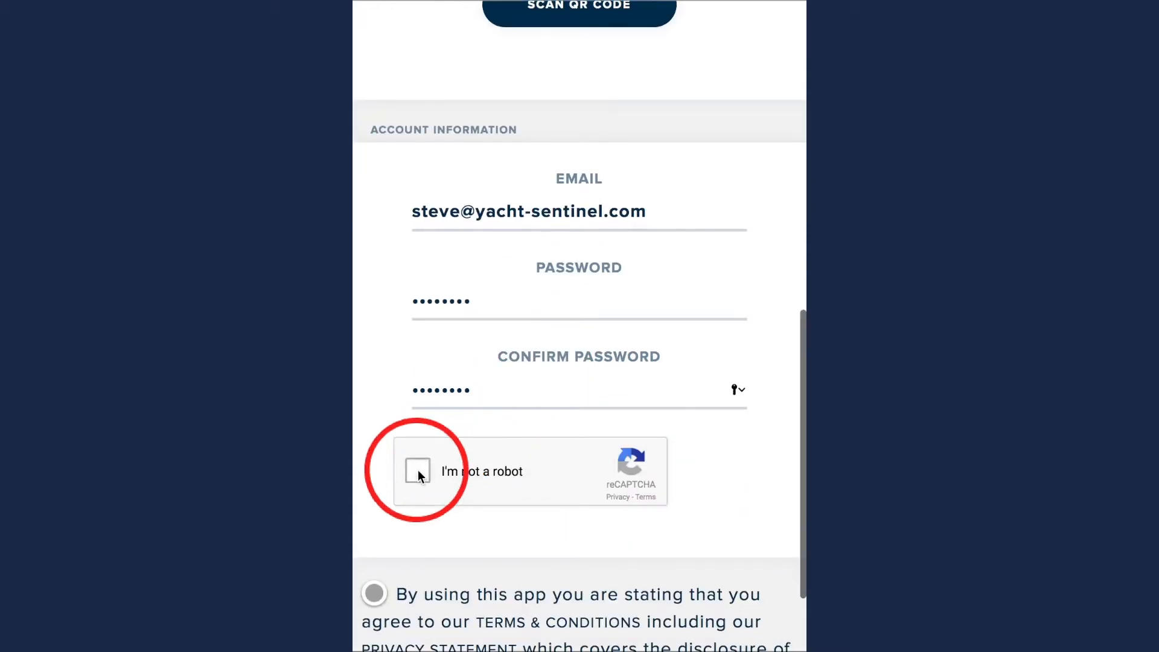
click(417, 471)
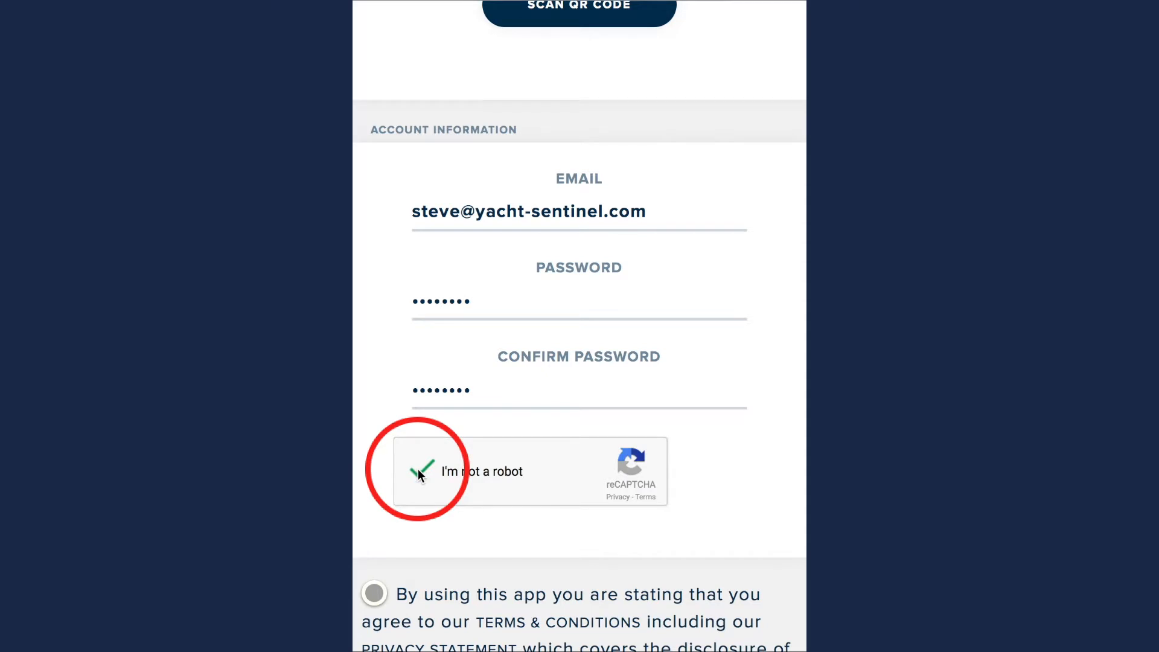
scroll(down, 3)
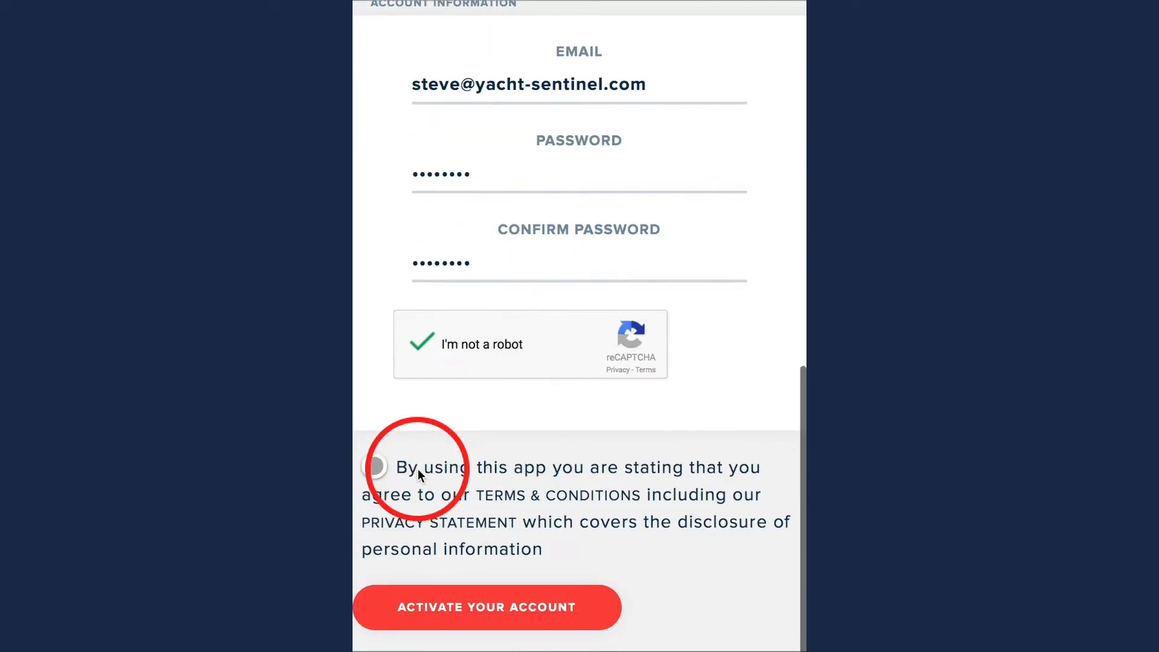
click(374, 469)
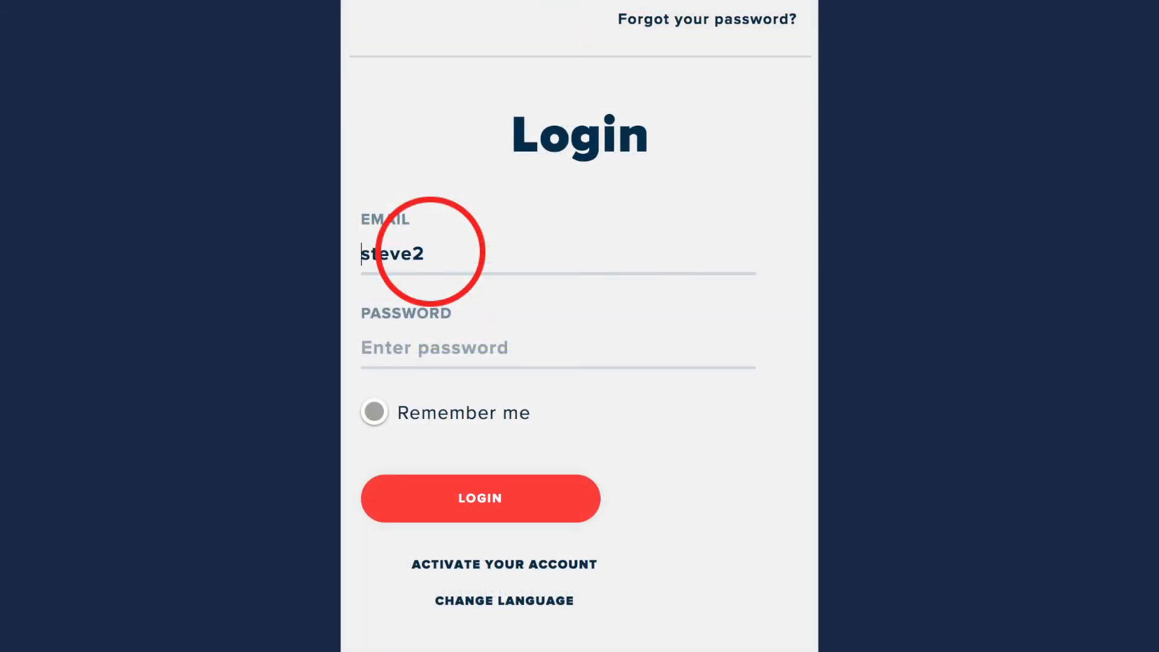
Log in with the suggested saved email and Remember me enabled
text(@yacht-sentinel)
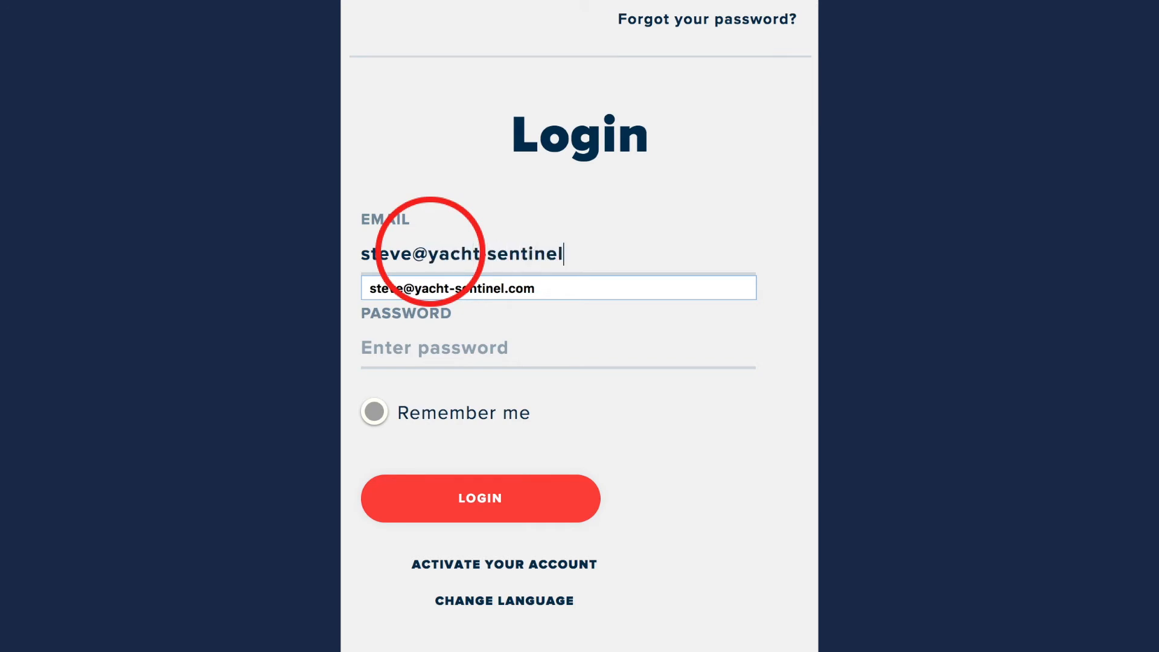
click(558, 287)
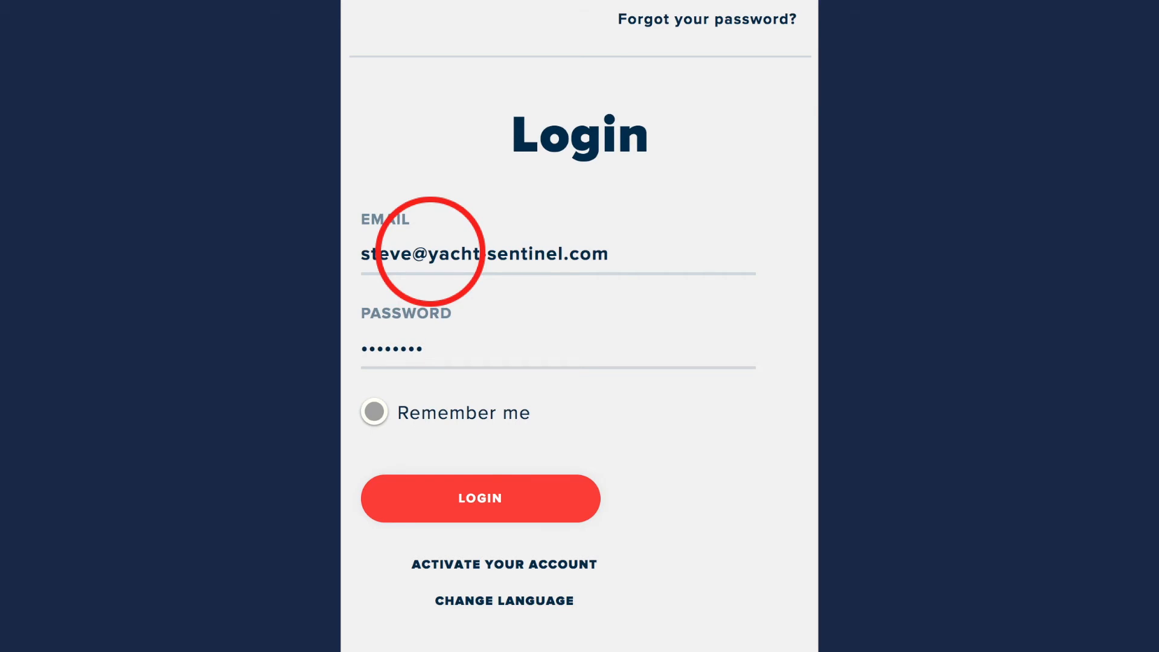
click(374, 412)
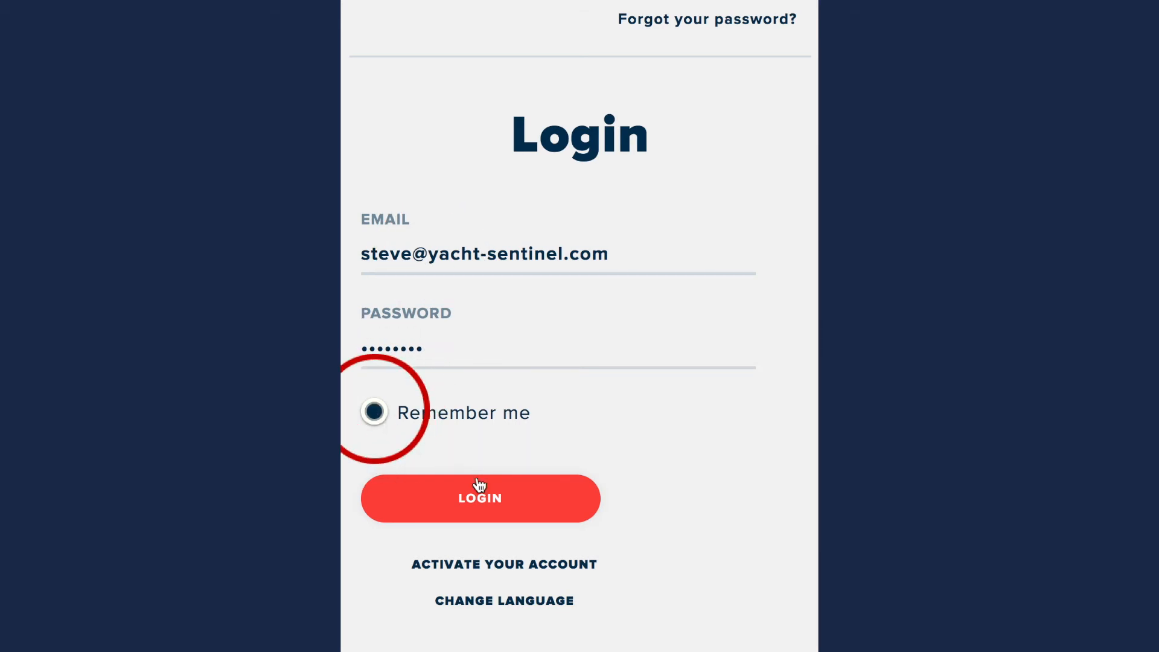
click(479, 498)
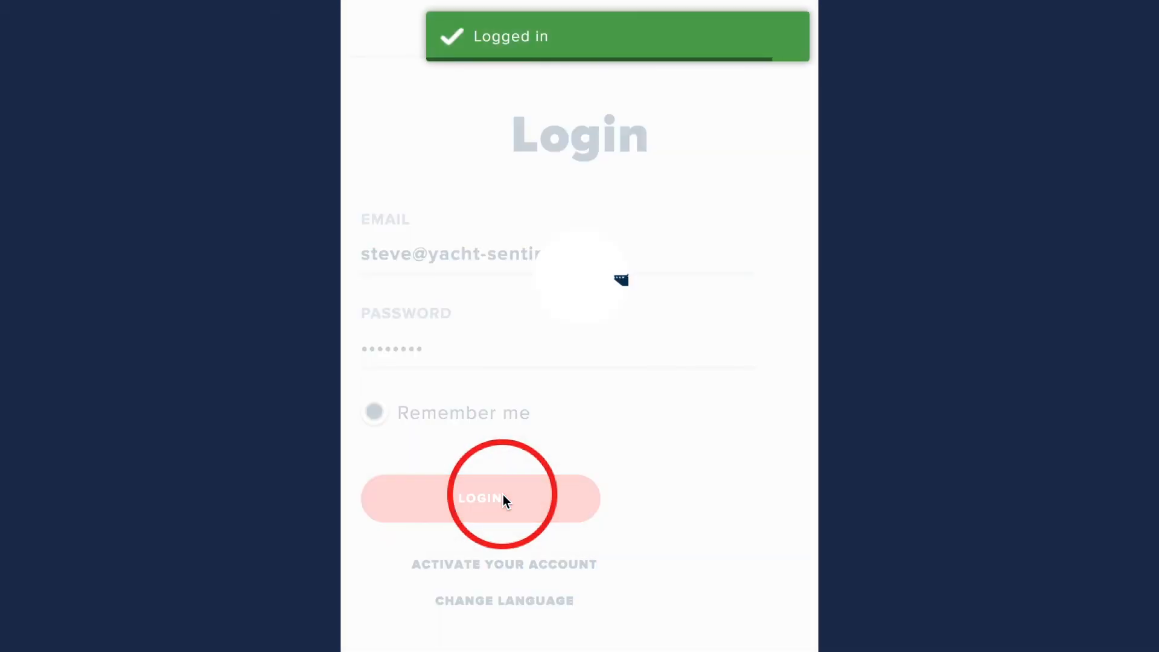
click(479, 497)
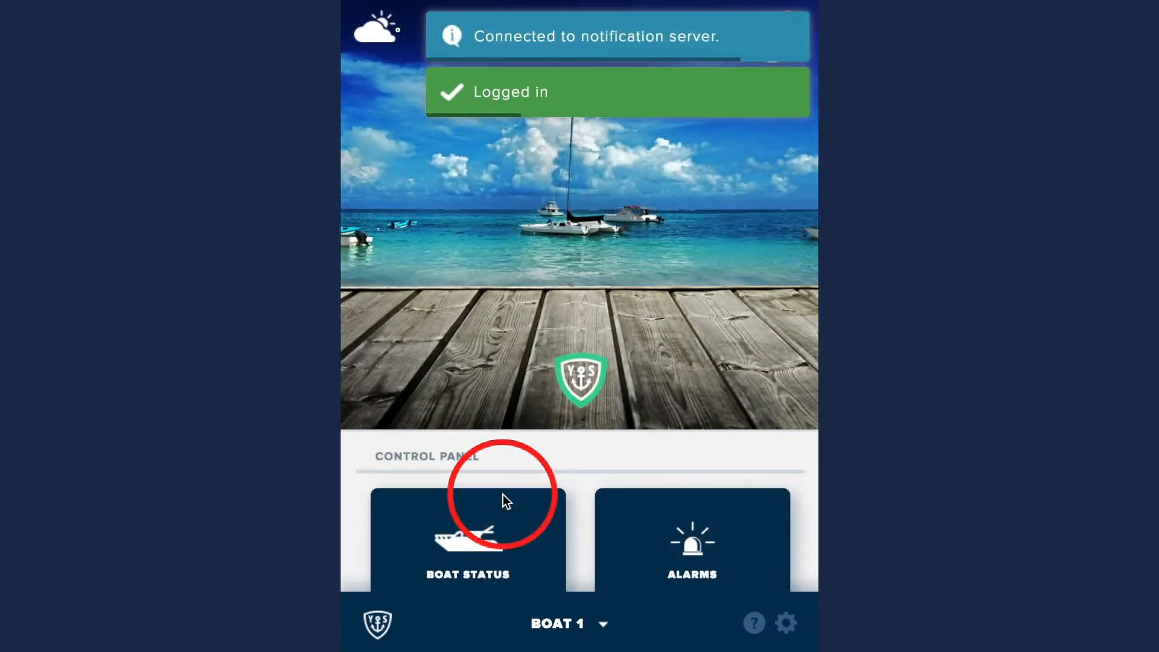